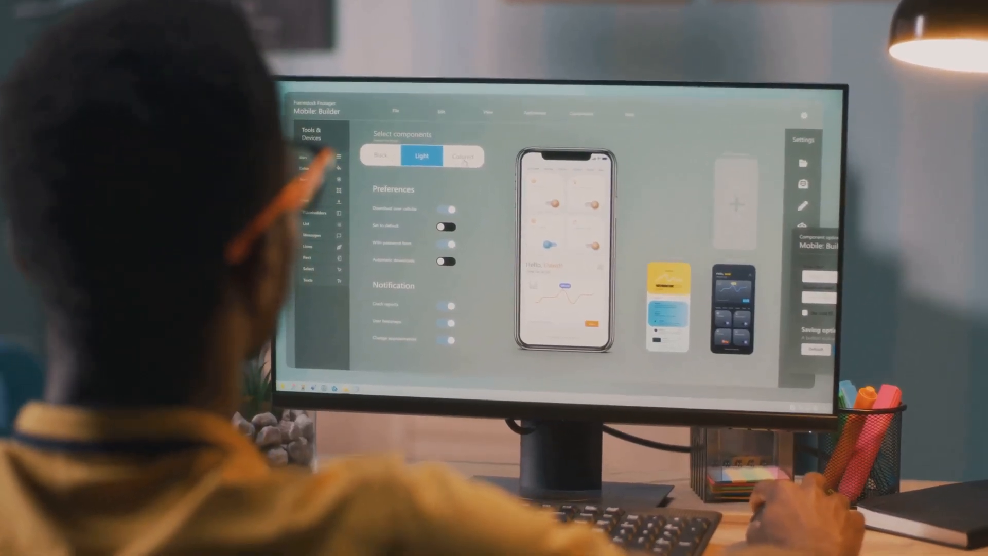
Switch the Select components option from Light to Colored, giving a yellow-and-blue phone preview.
{"action": "left_click", "coordinate": [463, 155]}
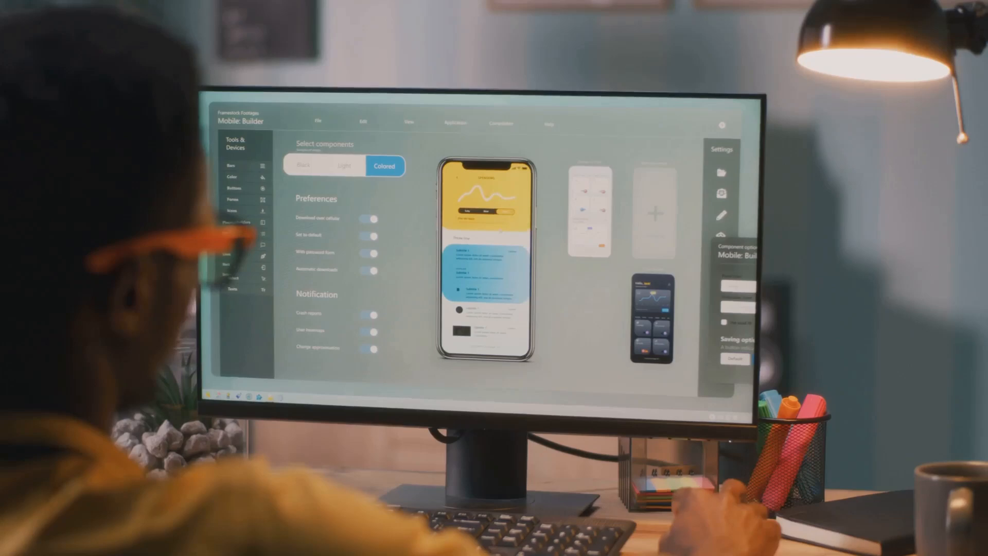